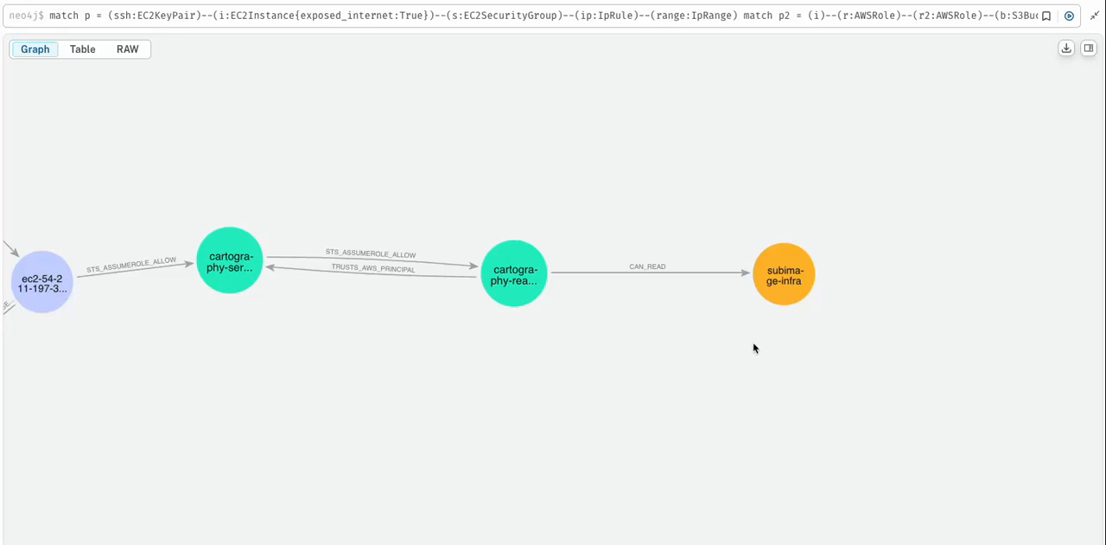
{"action": "mouse_move", "coordinate": [683, 345]}
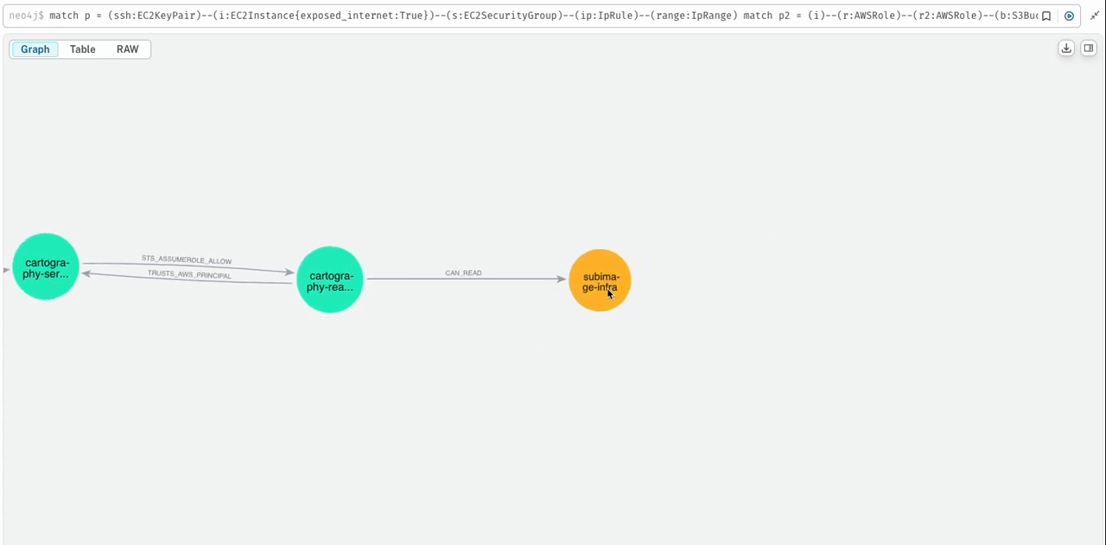
Highlight the subimage-infra S3 bucket node and a role node in the assumption chain.
{"action": "left_click", "coordinate": [598, 280]}
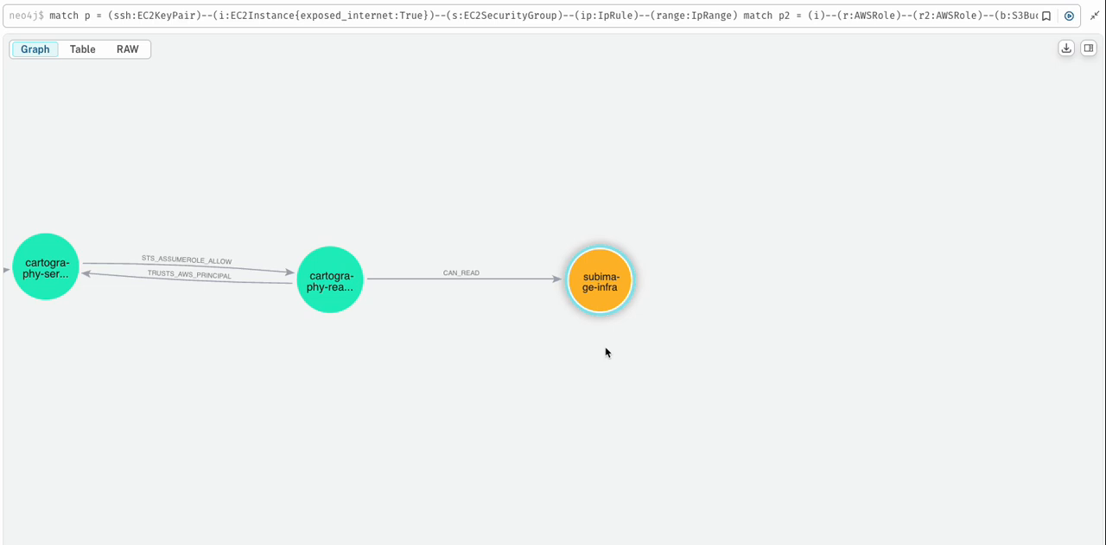
{"action": "mouse_move", "coordinate": [1096, 76]}
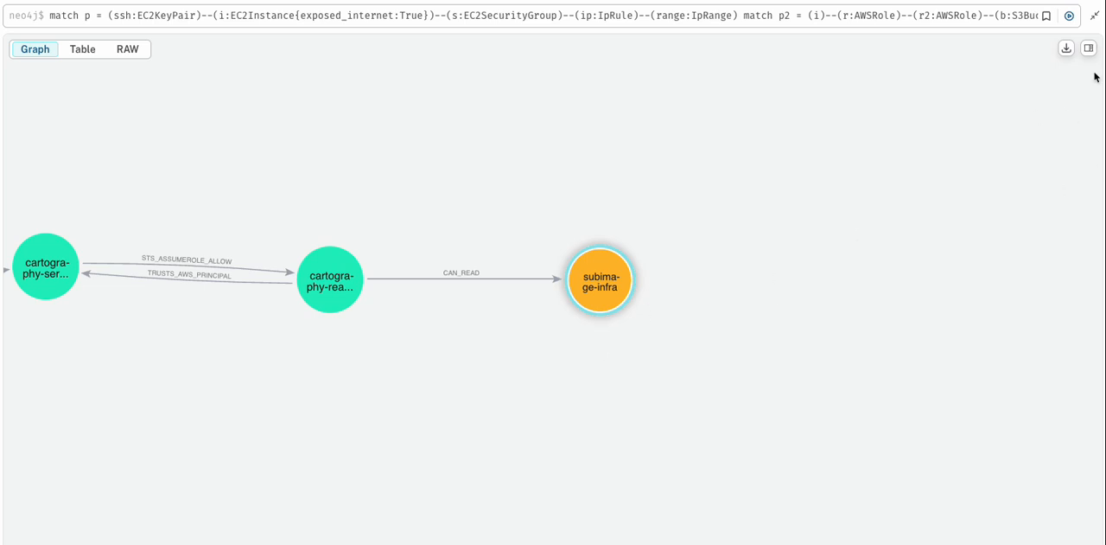
{"action": "left_click", "coordinate": [600, 280]}
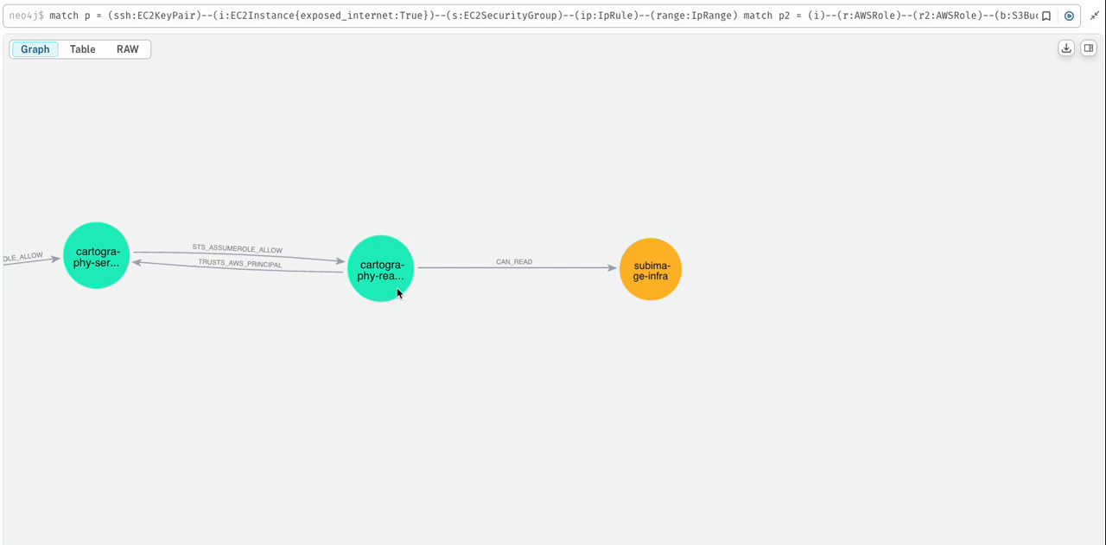
{"action": "left_click", "coordinate": [380, 268]}
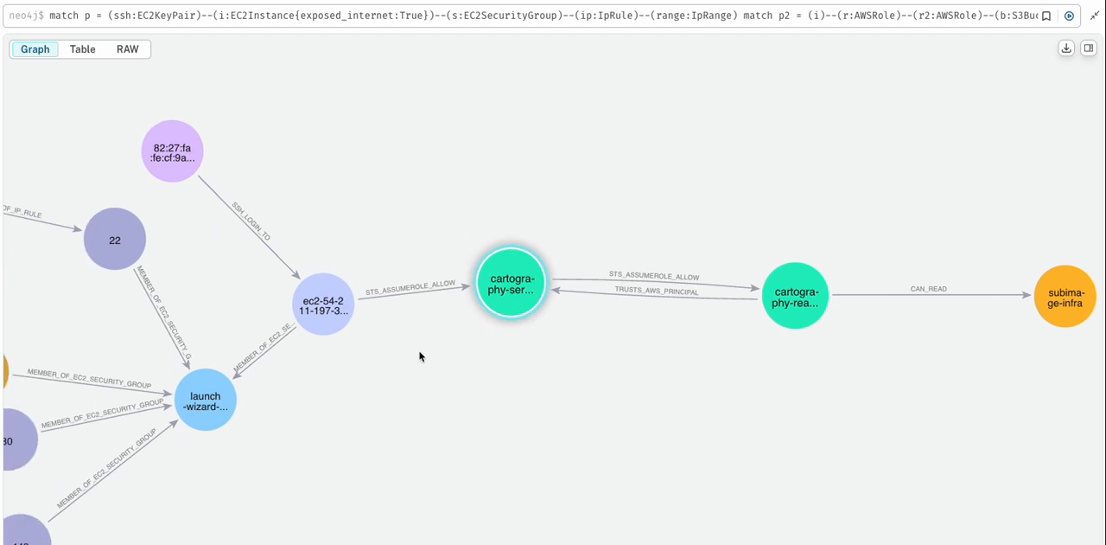
{"action": "mouse_move", "coordinate": [501, 291]}
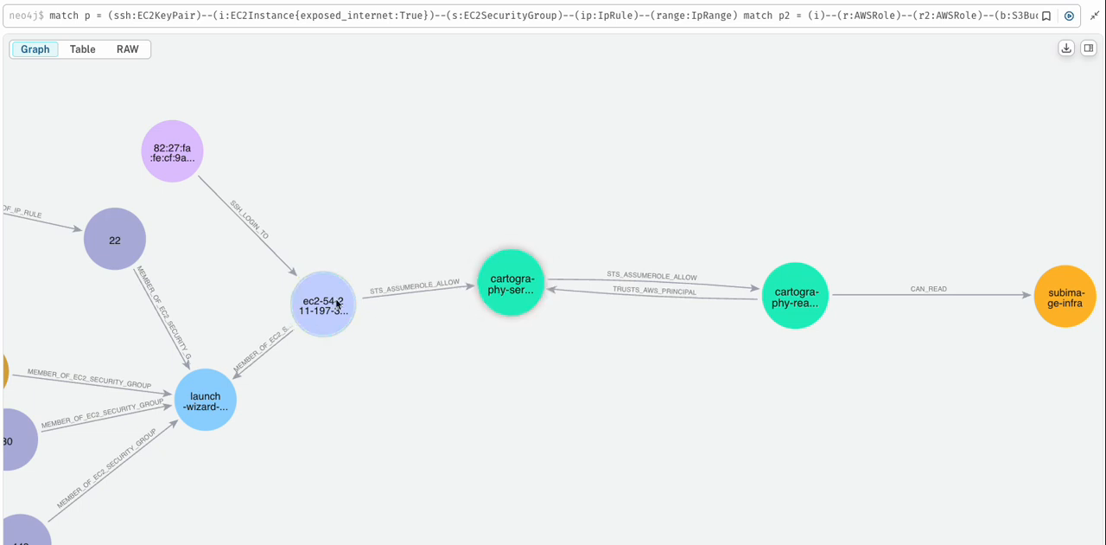
Highlight the internet-exposed EC2 instance and the role it can assume.
{"action": "left_click", "coordinate": [322, 304]}
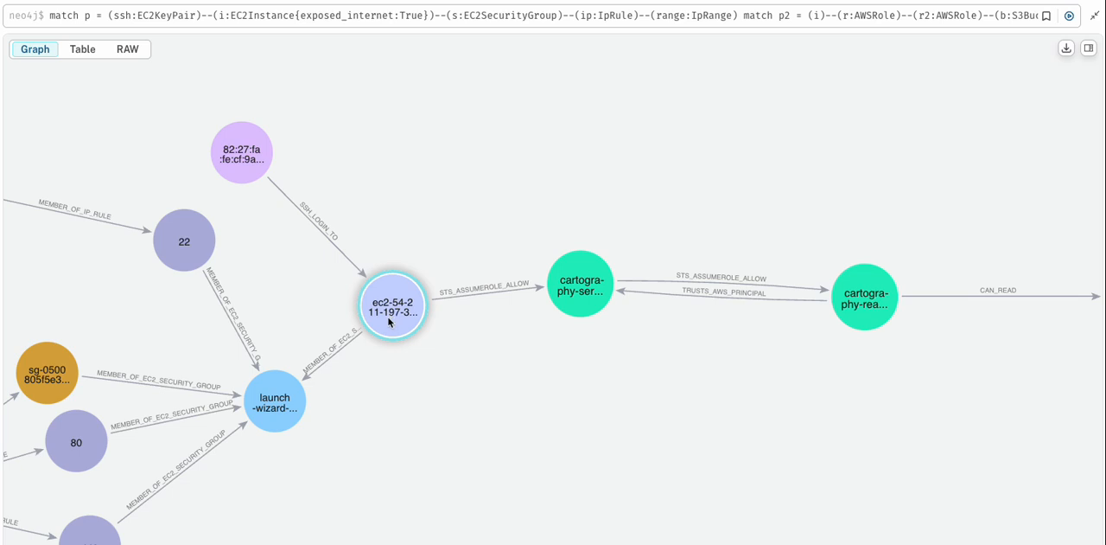
{"action": "mouse_move", "coordinate": [574, 287]}
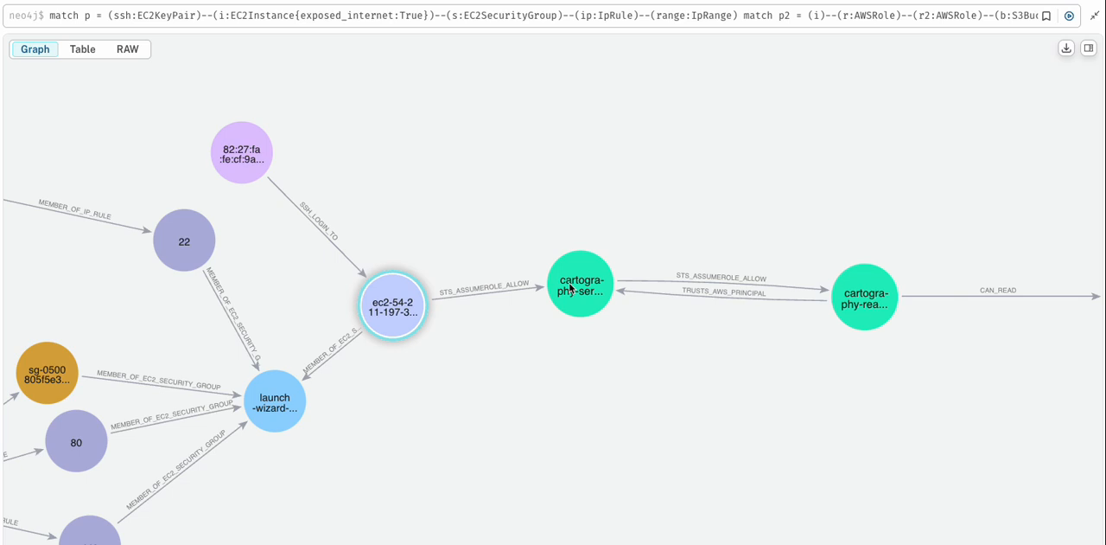
{"action": "left_click", "coordinate": [579, 283]}
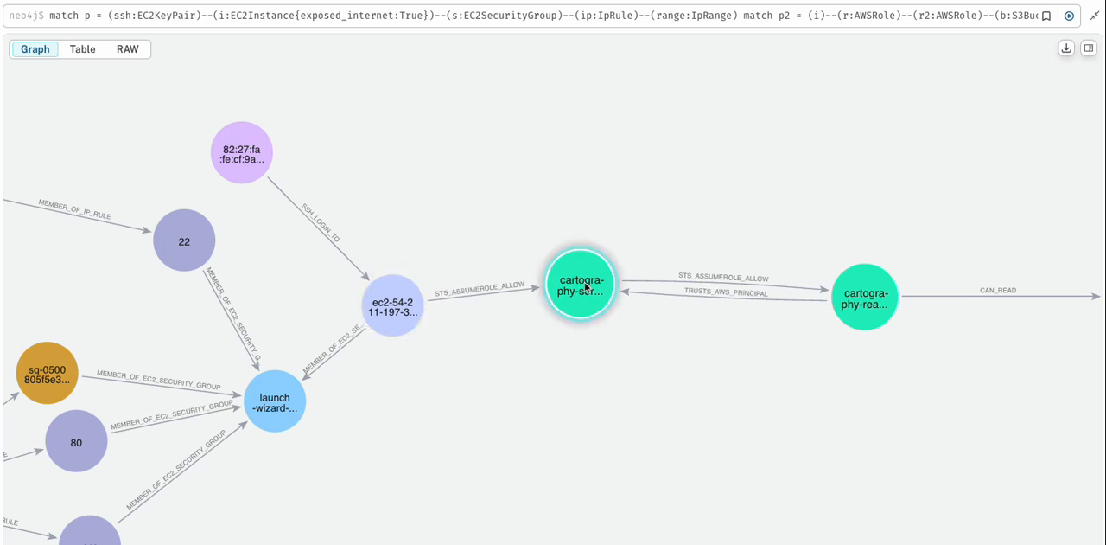
{"action": "mouse_move", "coordinate": [735, 290]}
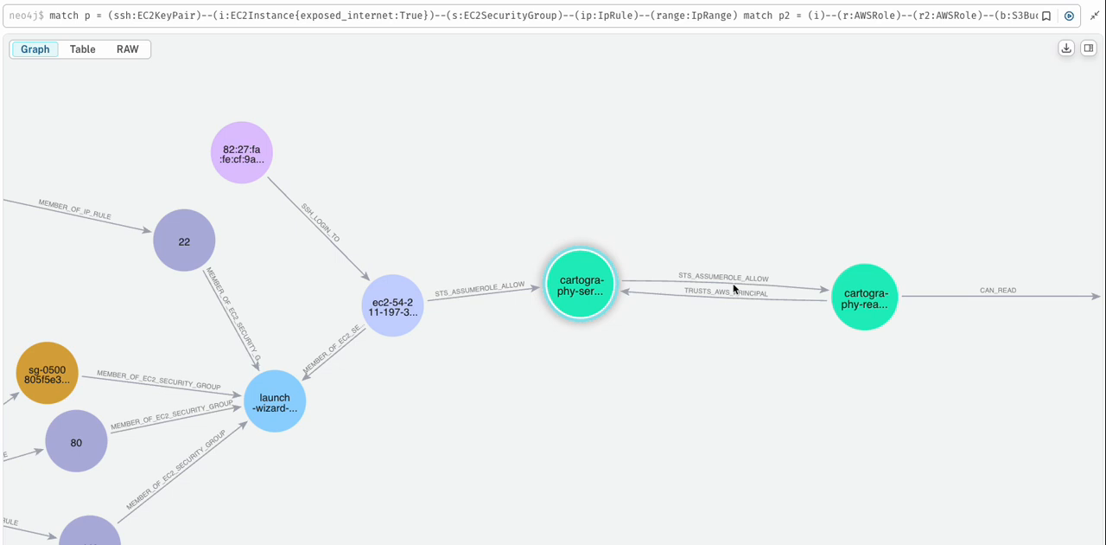
{"action": "left_click", "coordinate": [393, 304]}
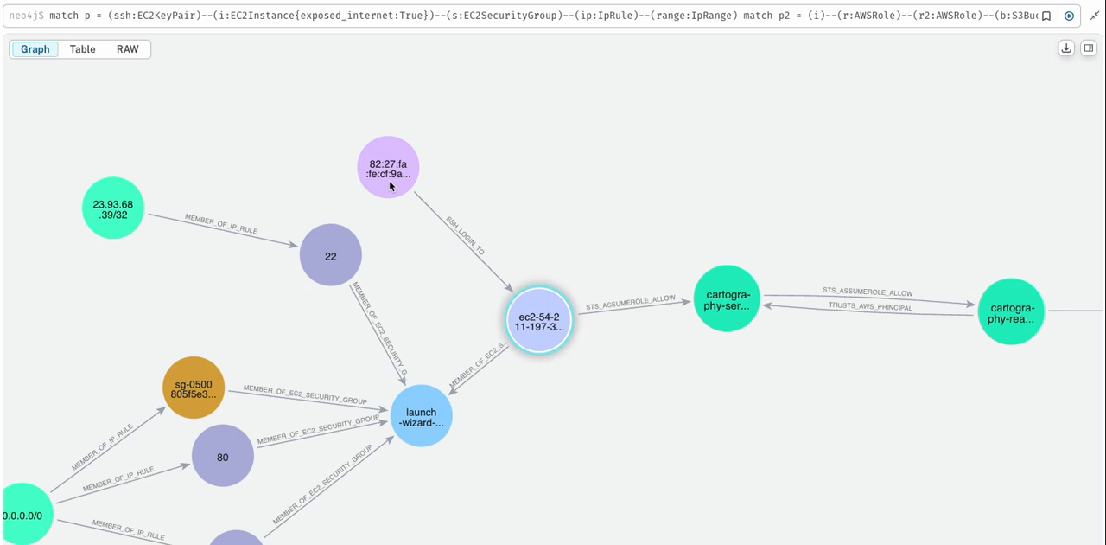
Select the SSH key pair node and nudge it back into place.
{"action": "left_click", "coordinate": [387, 164]}
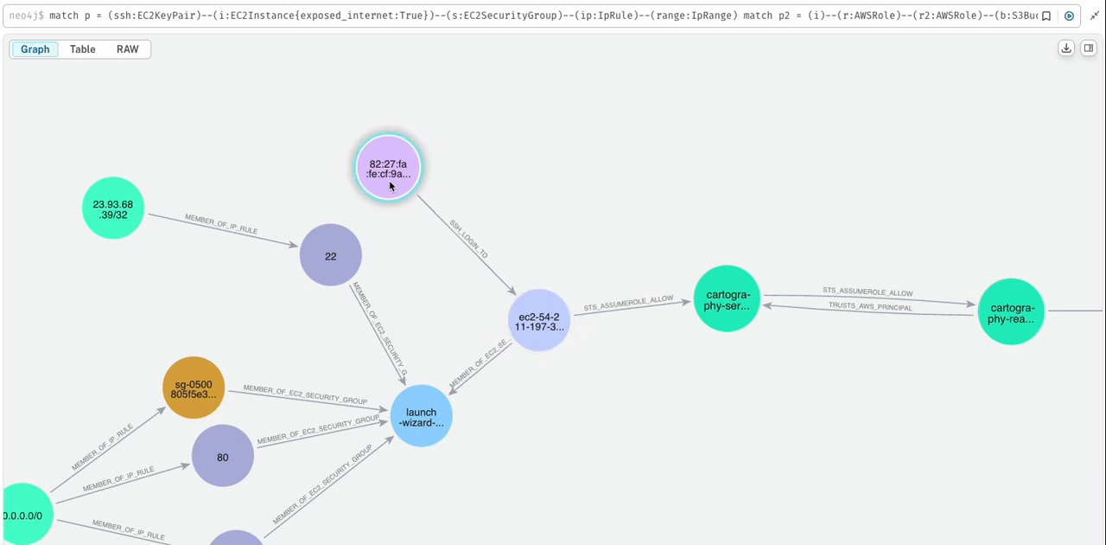
{"action": "left_click_drag", "start_coordinate": [387, 166], "coordinate": [412, 159]}
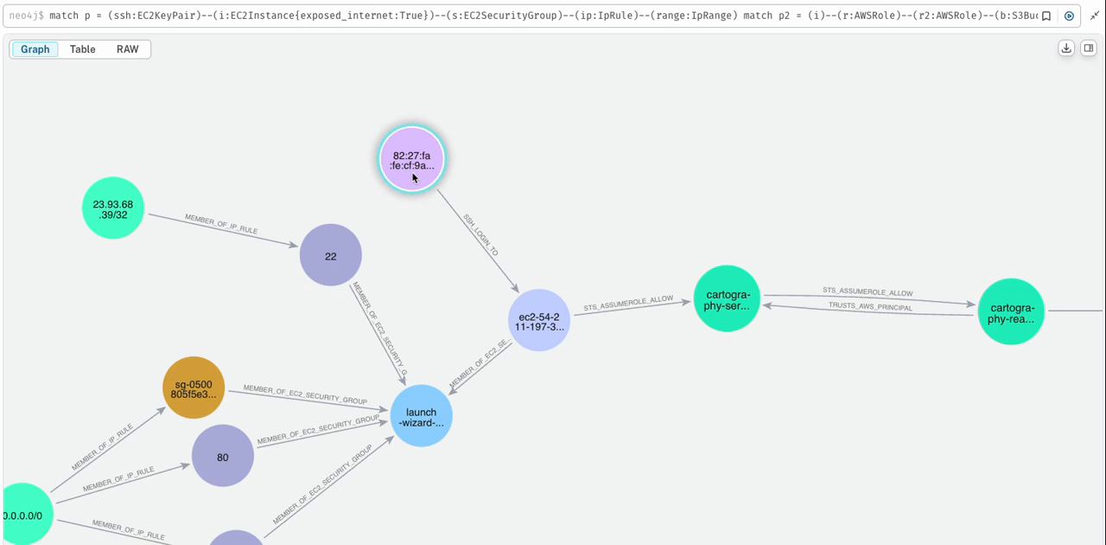
{"action": "left_click_drag", "start_coordinate": [412, 159], "coordinate": [384, 154]}
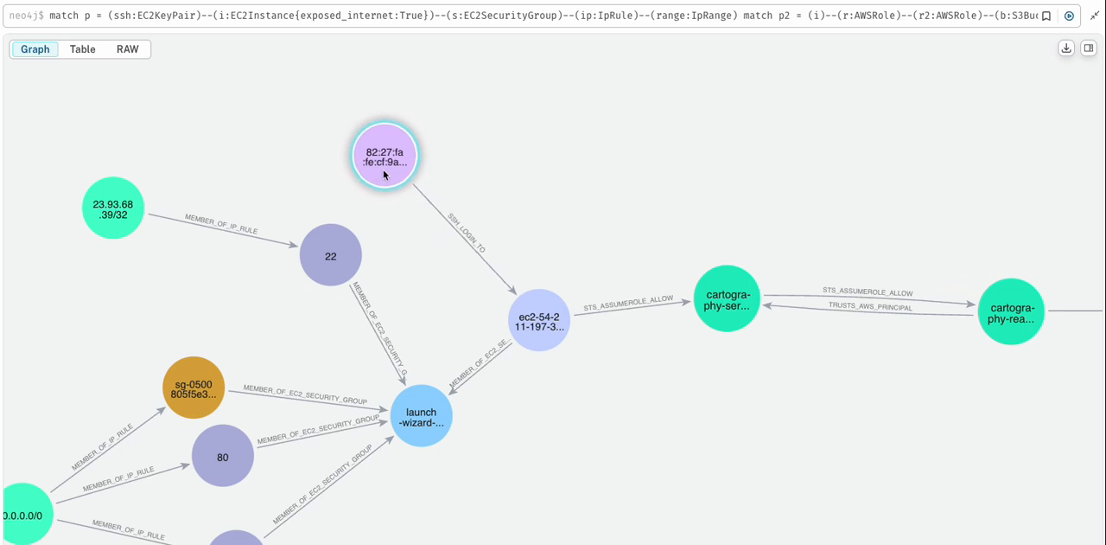
Select the port 22 rule and move the 23.93.68.39/32 range node closer to it.
{"action": "left_click", "coordinate": [540, 320]}
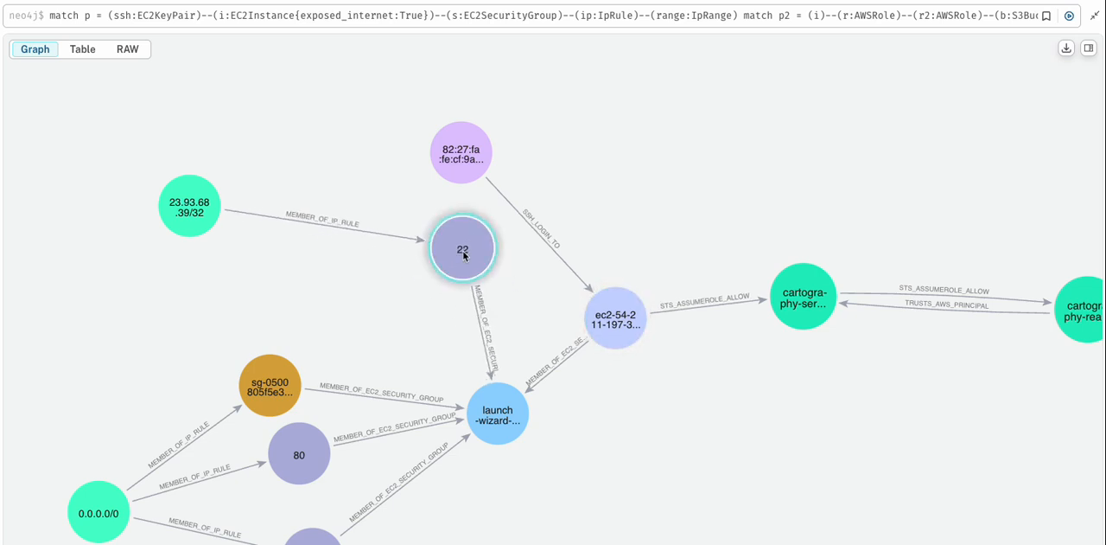
{"action": "mouse_move", "coordinate": [189, 221]}
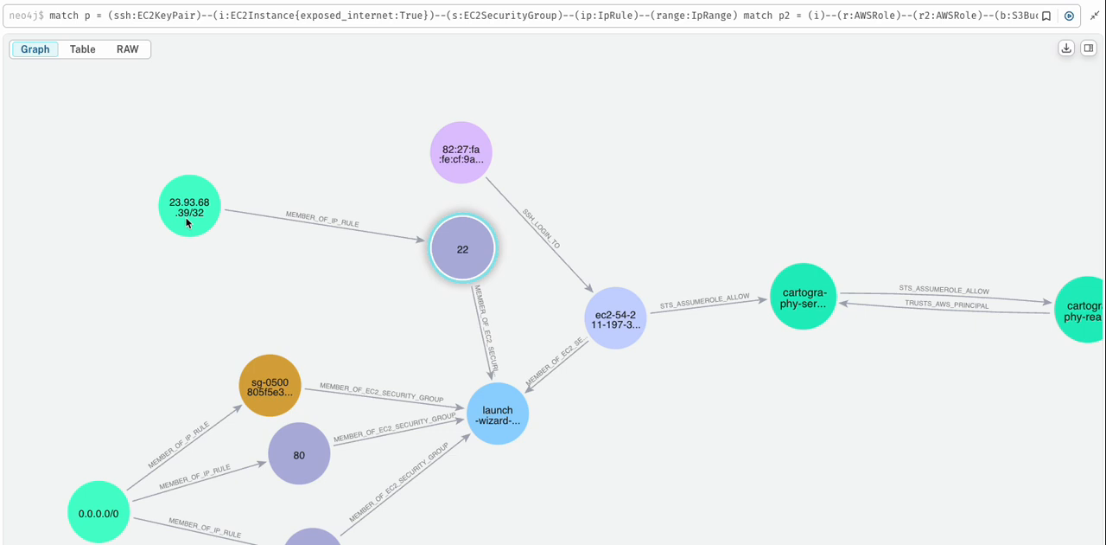
{"action": "left_click_drag", "start_coordinate": [190, 207], "coordinate": [291, 198]}
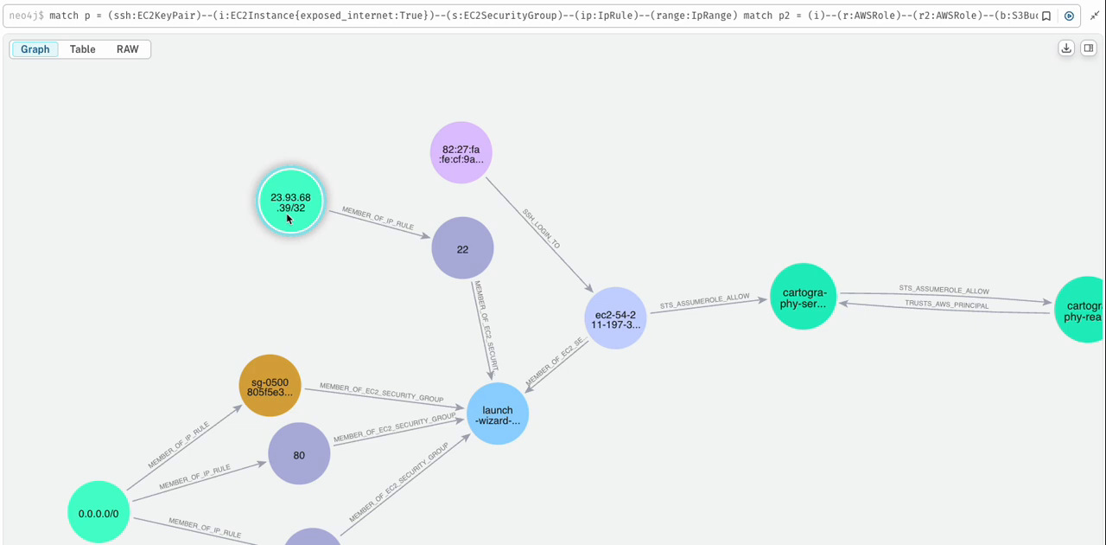
{"action": "mouse_move", "coordinate": [425, 181]}
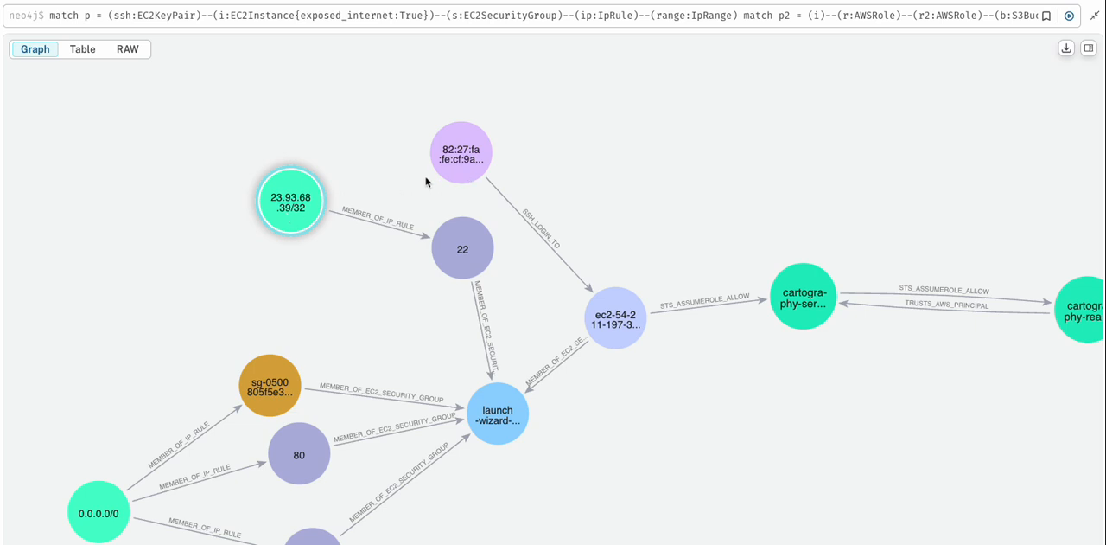
{"action": "mouse_move", "coordinate": [546, 310]}
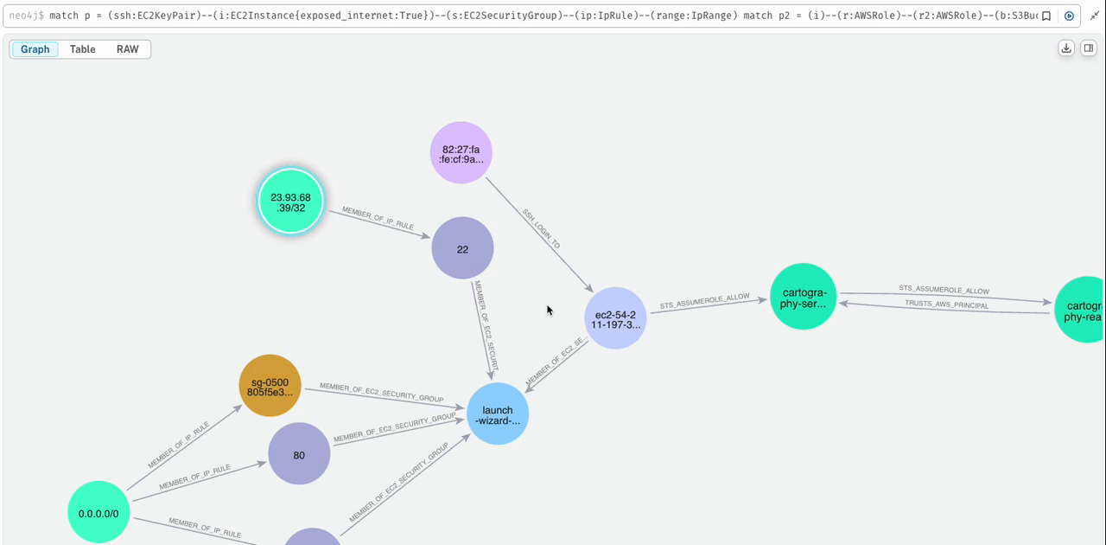
{"action": "mouse_move", "coordinate": [234, 260]}
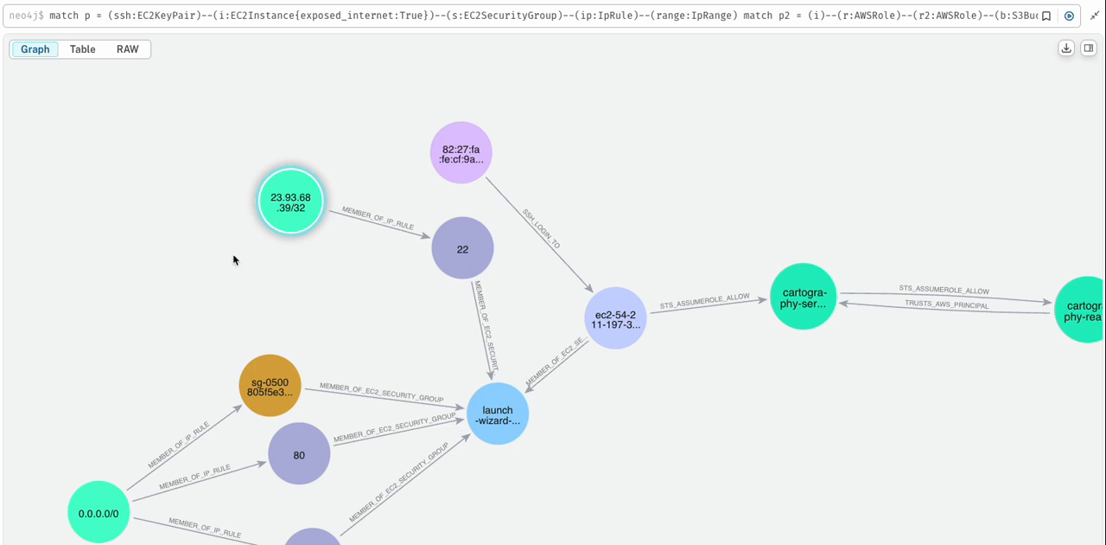
{"action": "mouse_move", "coordinate": [366, 187]}
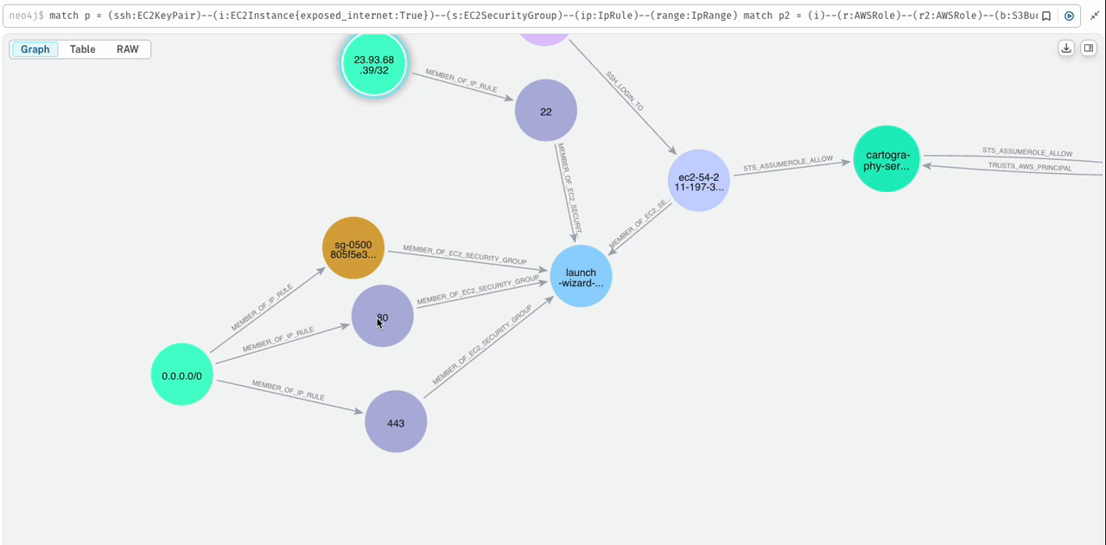
Inspect the port 443 and port 80 rules and the exposed EC2 instance they reach.
{"action": "left_click", "coordinate": [394, 422]}
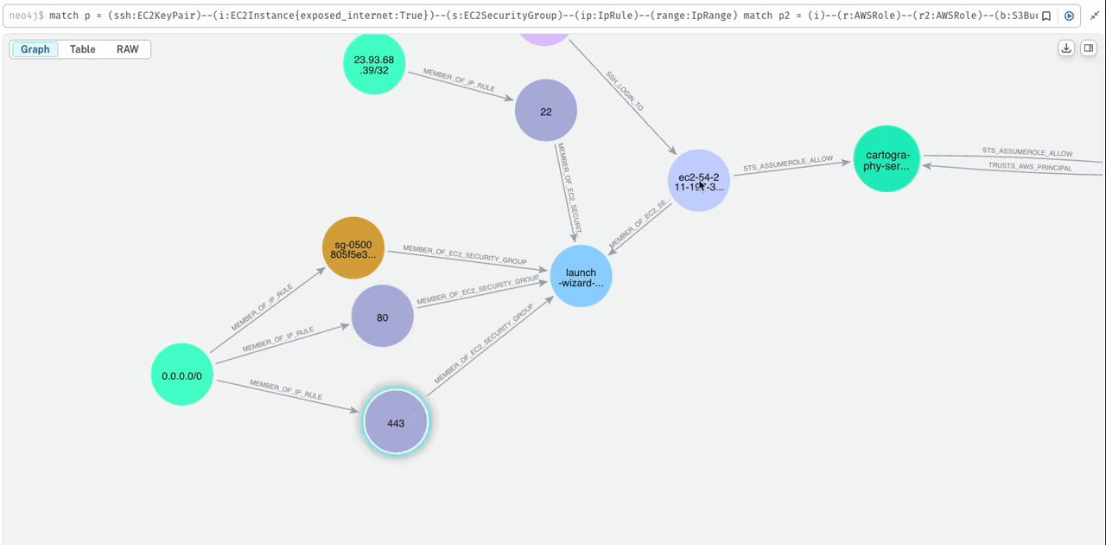
{"action": "left_click", "coordinate": [382, 317]}
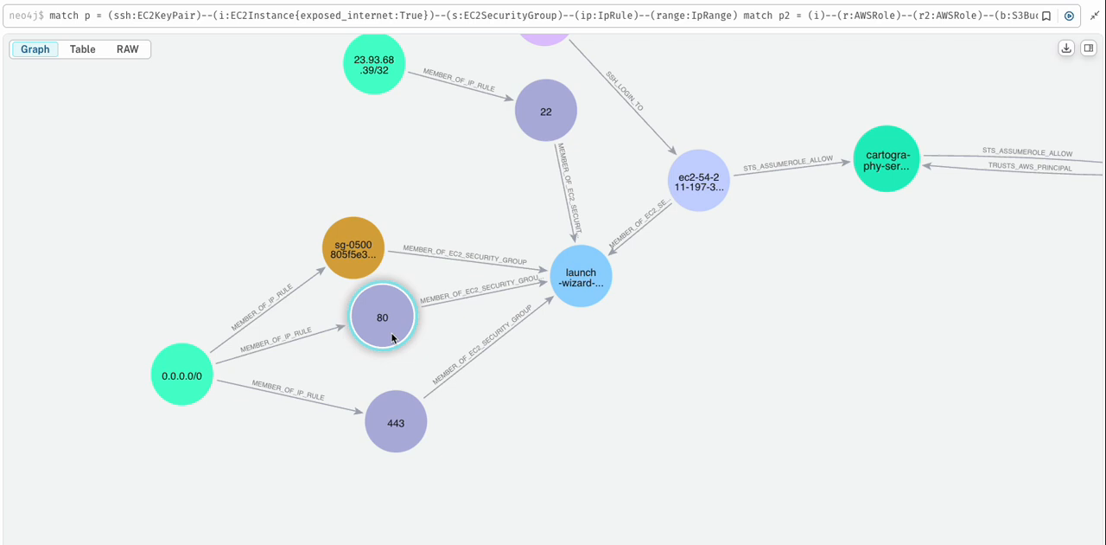
{"action": "left_click", "coordinate": [394, 422]}
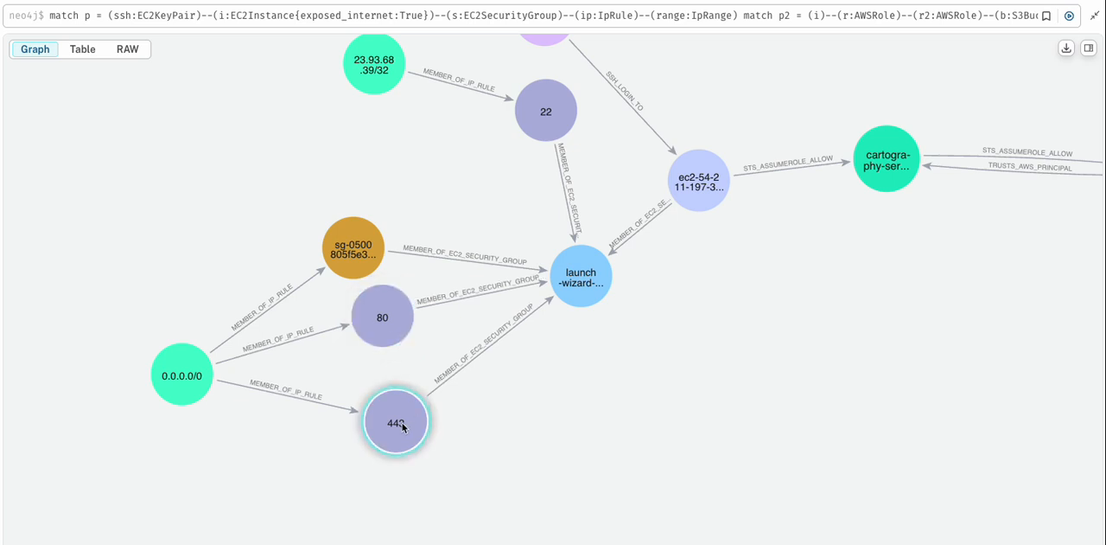
{"action": "mouse_move", "coordinate": [363, 316]}
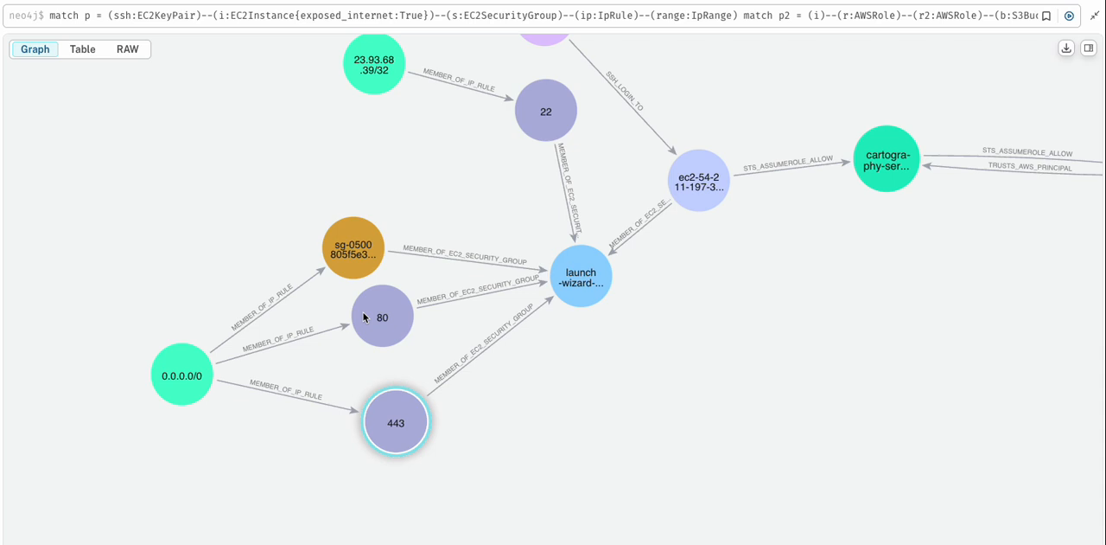
{"action": "mouse_move", "coordinate": [396, 396]}
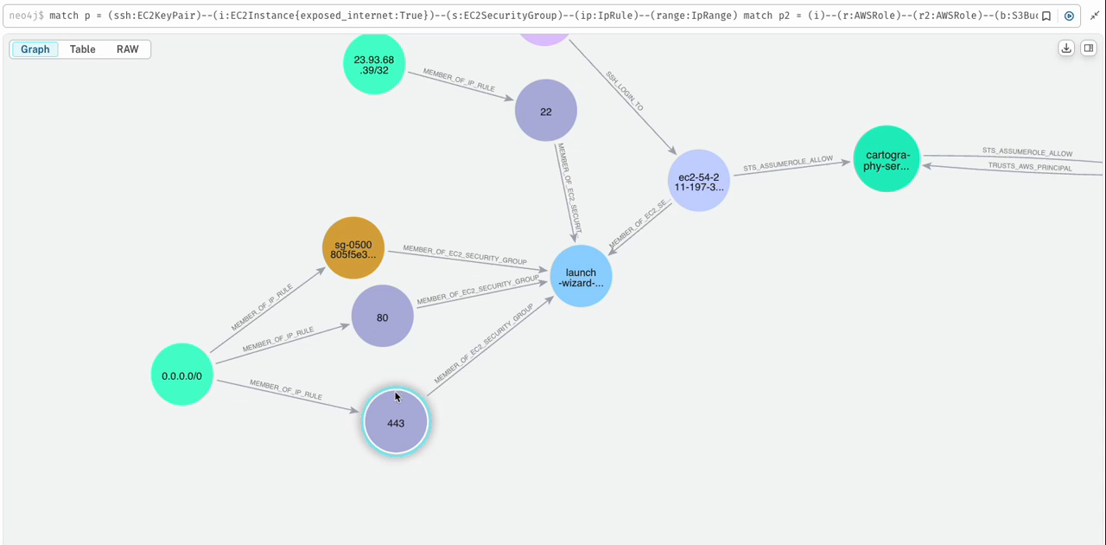
{"action": "left_click", "coordinate": [699, 180]}
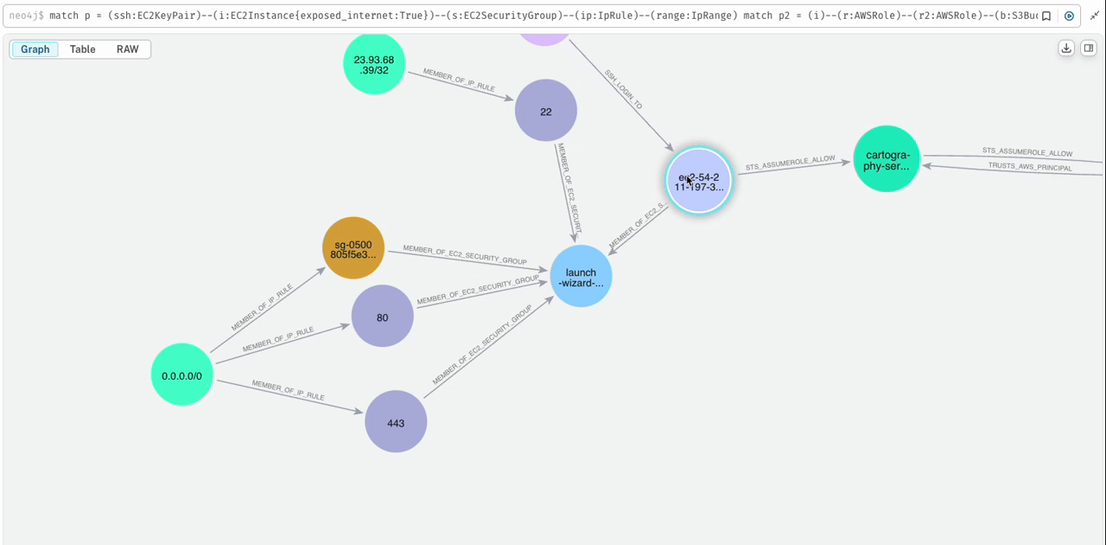
{"action": "mouse_move", "coordinate": [428, 365]}
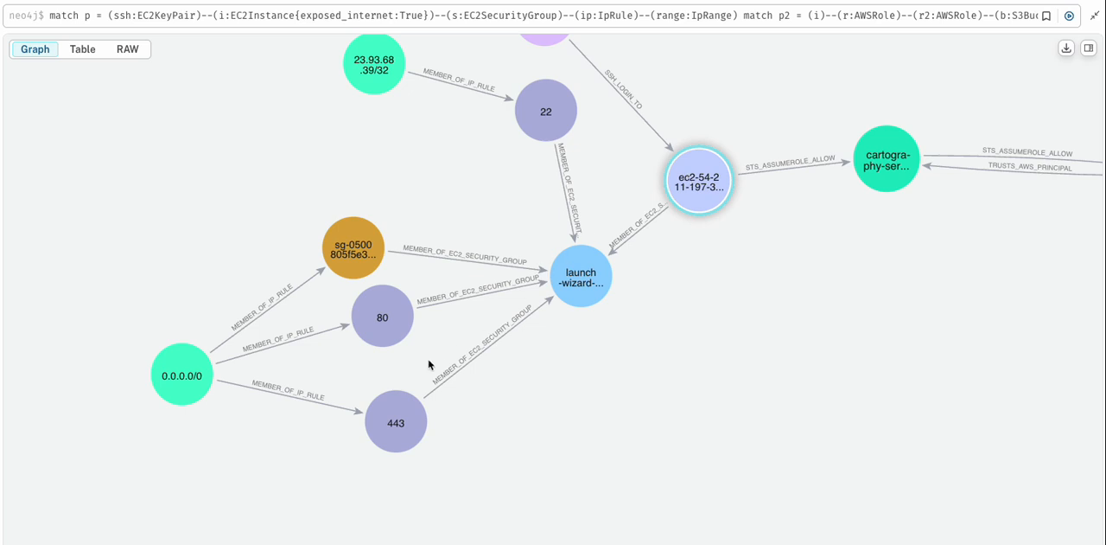
Follow the 0.0.0.0/0 range through the port 443 rule to the EC2 instance before its roles.
{"action": "left_click", "coordinate": [394, 422]}
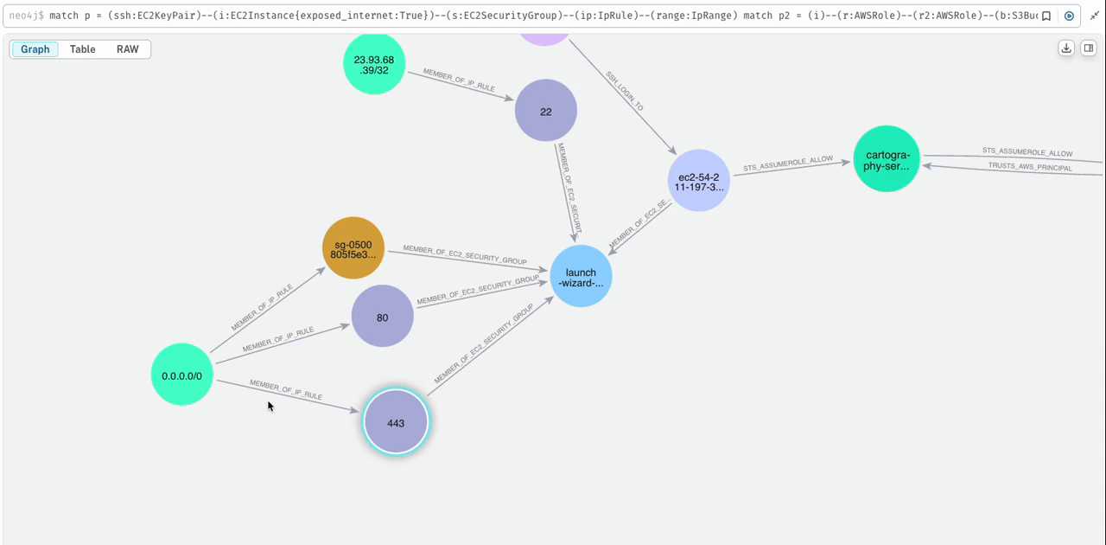
{"action": "left_click", "coordinate": [181, 375]}
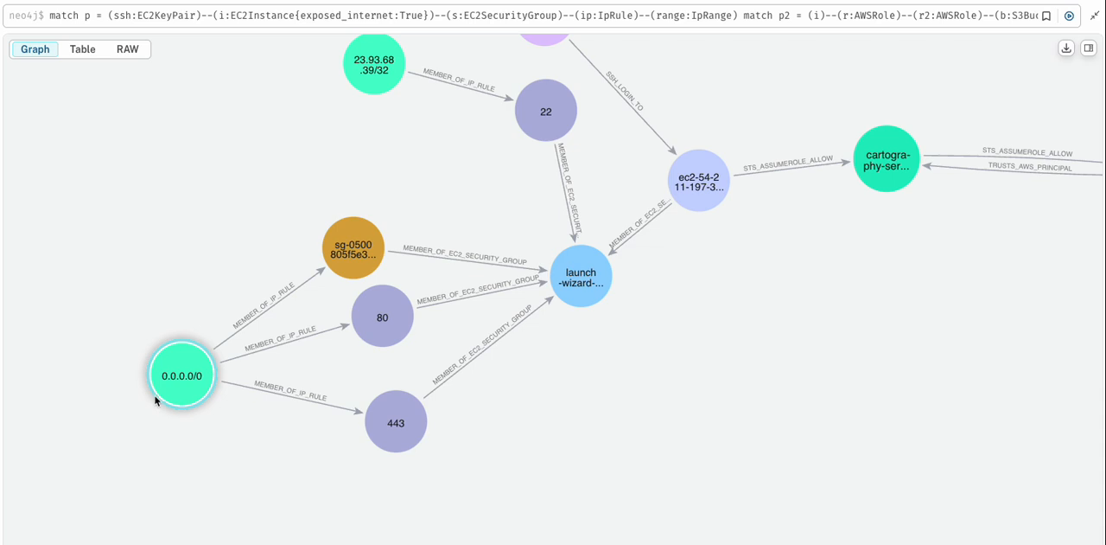
{"action": "mouse_move", "coordinate": [716, 187]}
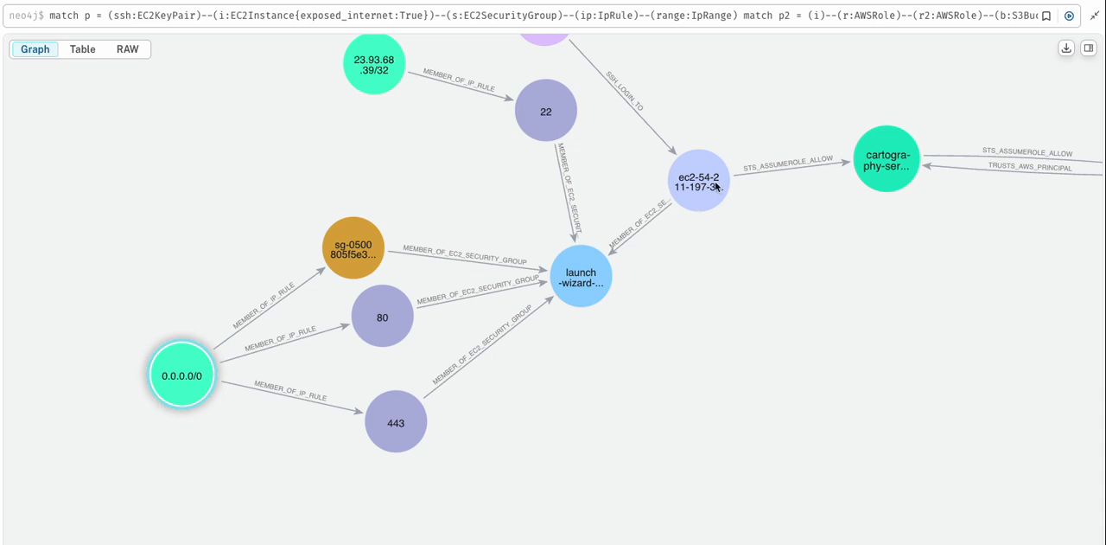
{"action": "left_click", "coordinate": [699, 180]}
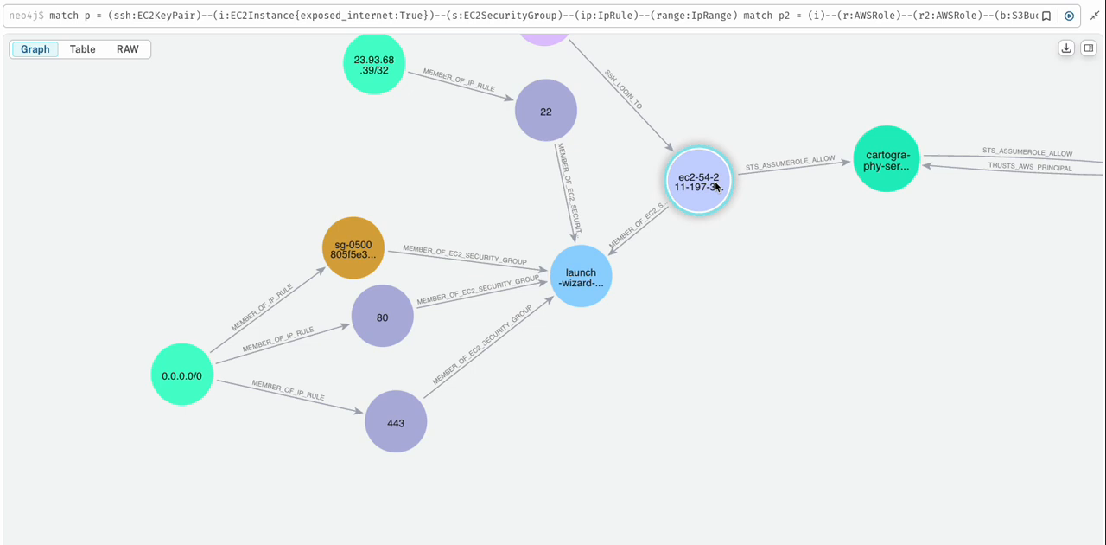
{"action": "mouse_move", "coordinate": [719, 186]}
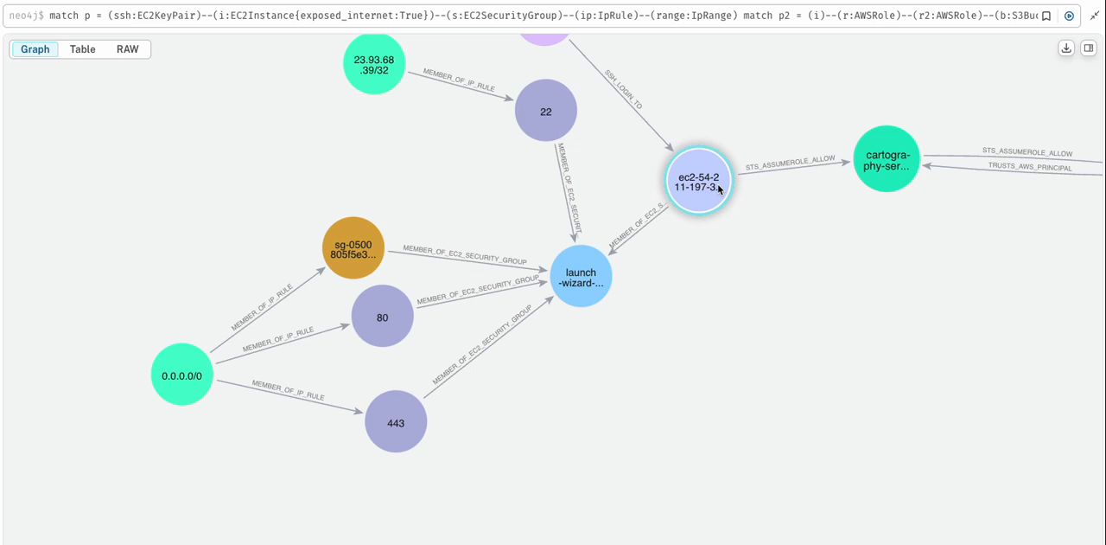
{"action": "mouse_move", "coordinate": [505, 326]}
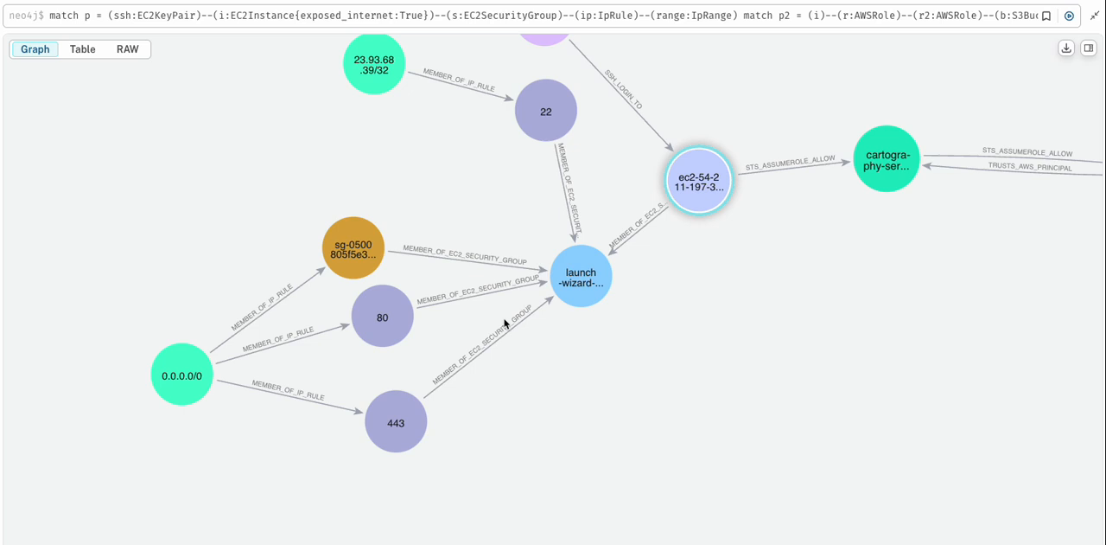
{"action": "mouse_move", "coordinate": [484, 356]}
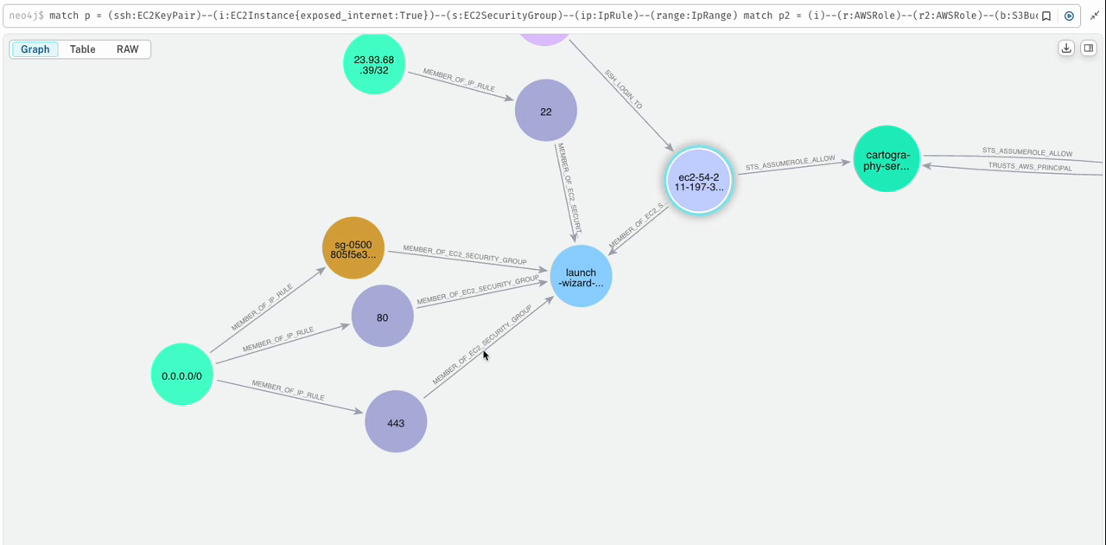
{"action": "mouse_move", "coordinate": [401, 420]}
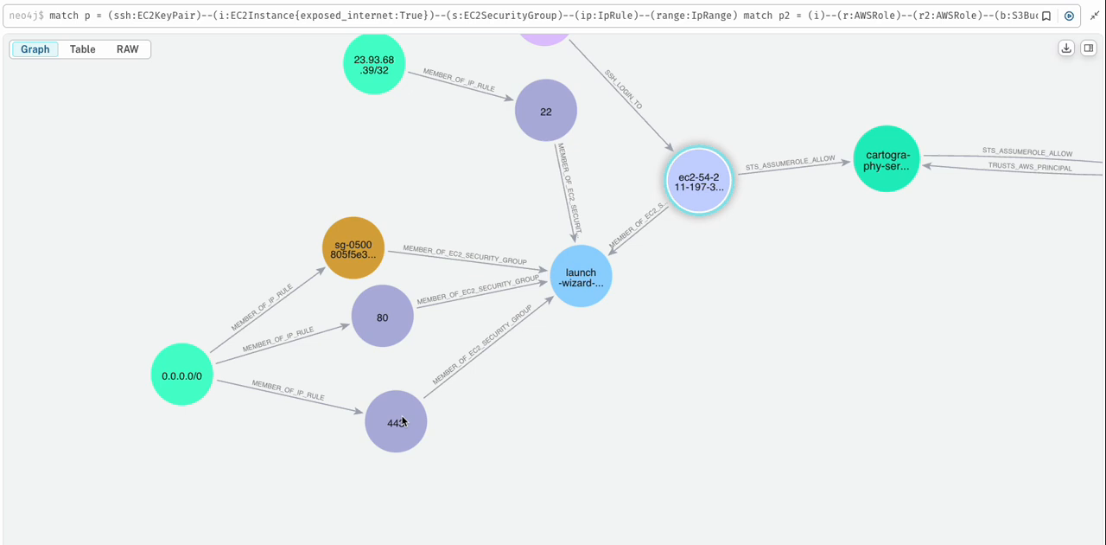
{"action": "left_click", "coordinate": [396, 422]}
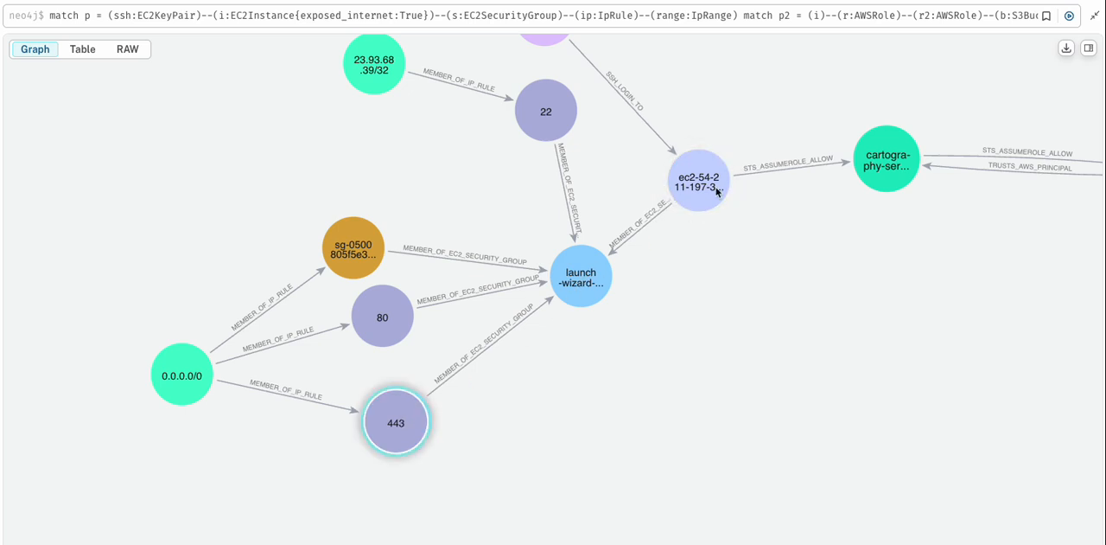
{"action": "left_click", "coordinate": [699, 181]}
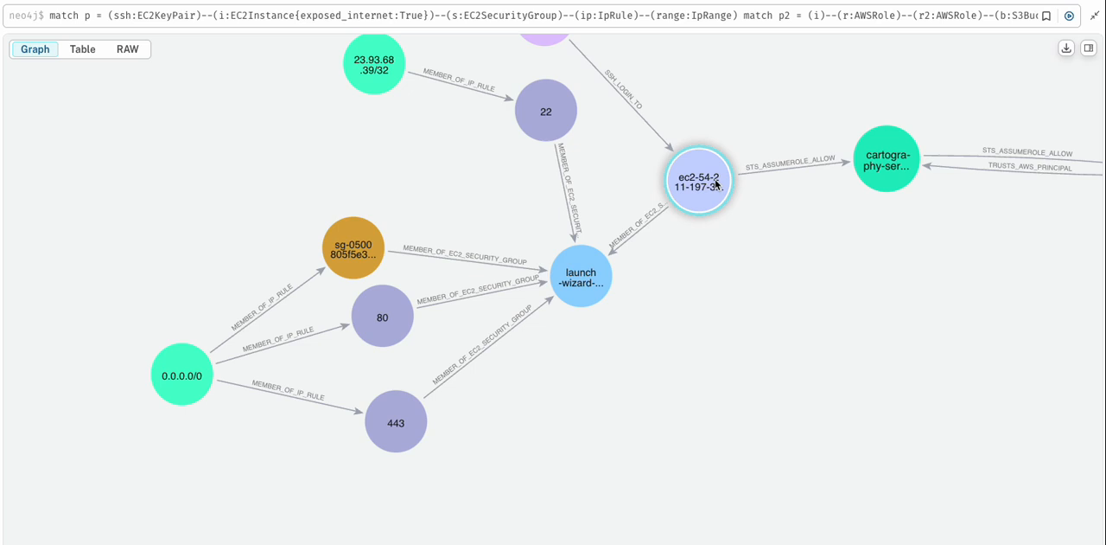
{"action": "mouse_move", "coordinate": [692, 186]}
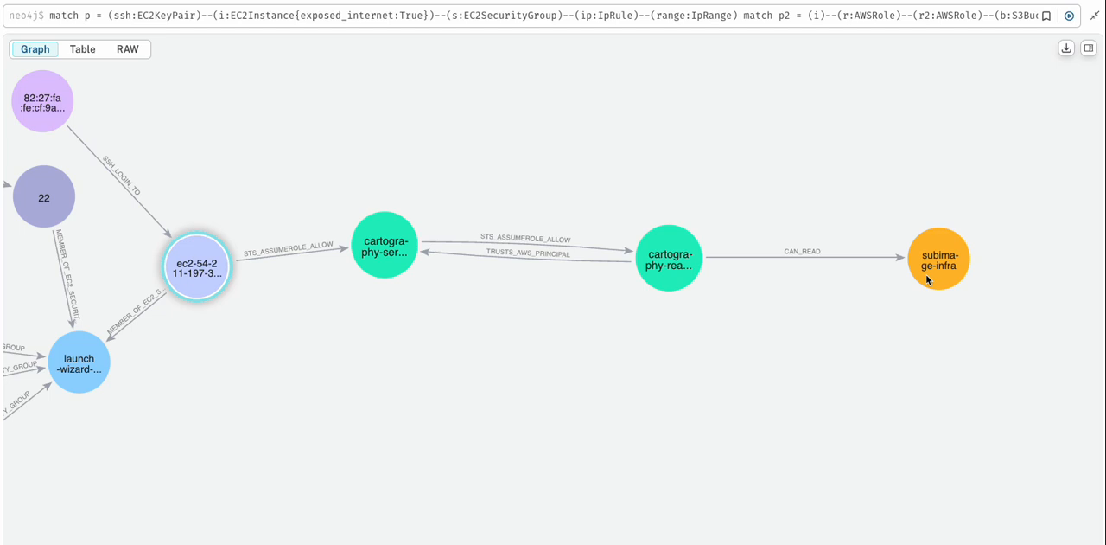
{"action": "mouse_move", "coordinate": [345, 242]}
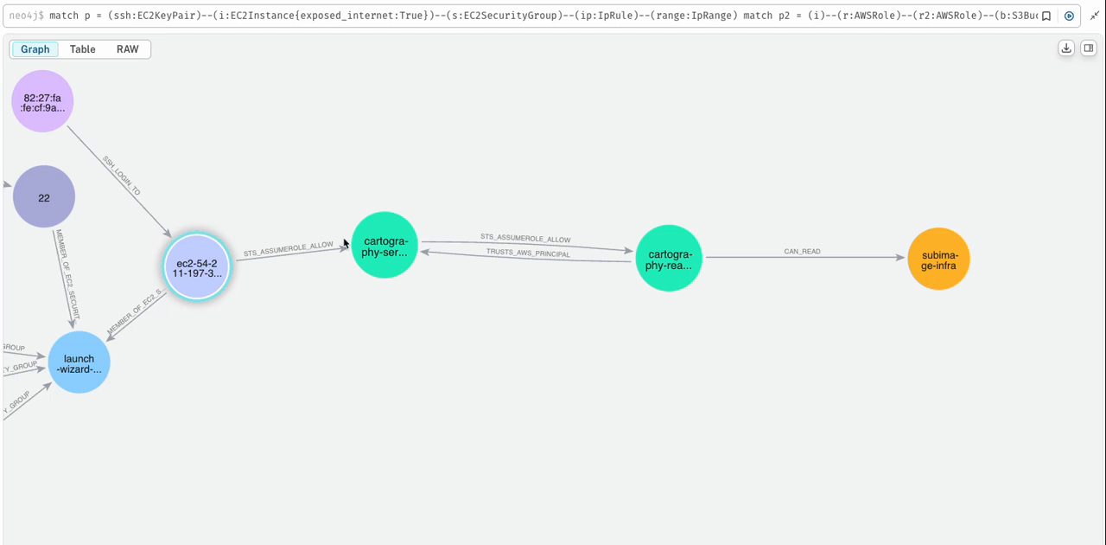